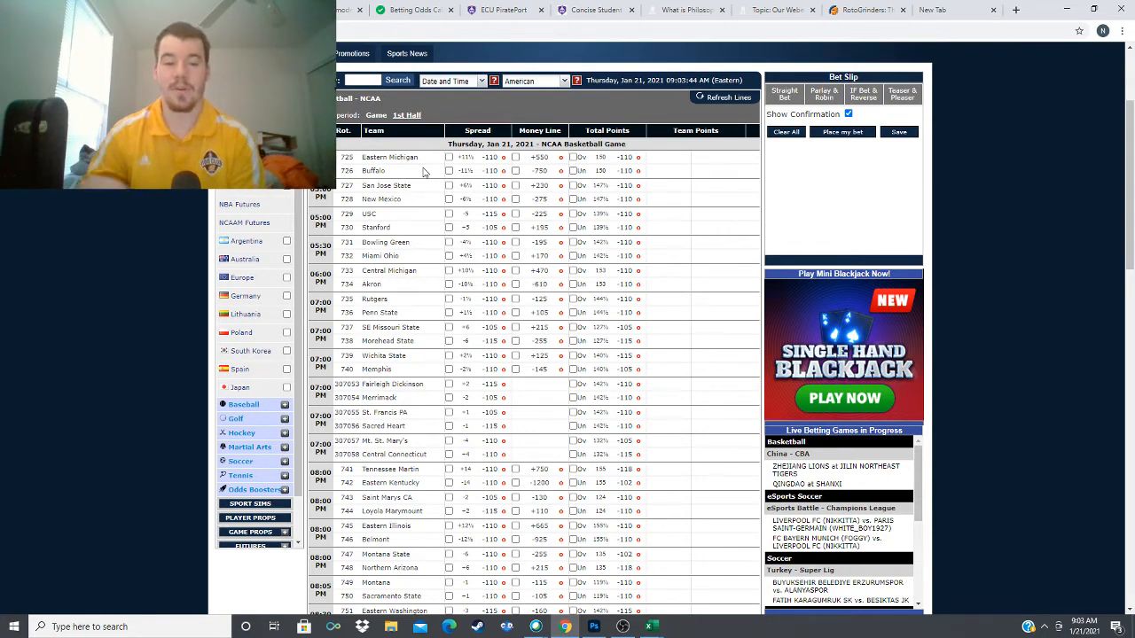
# Step: Check Eastern Michigan (725) at +11½ on the spread in the NCAA basketball lines
pyautogui.click(449, 157)
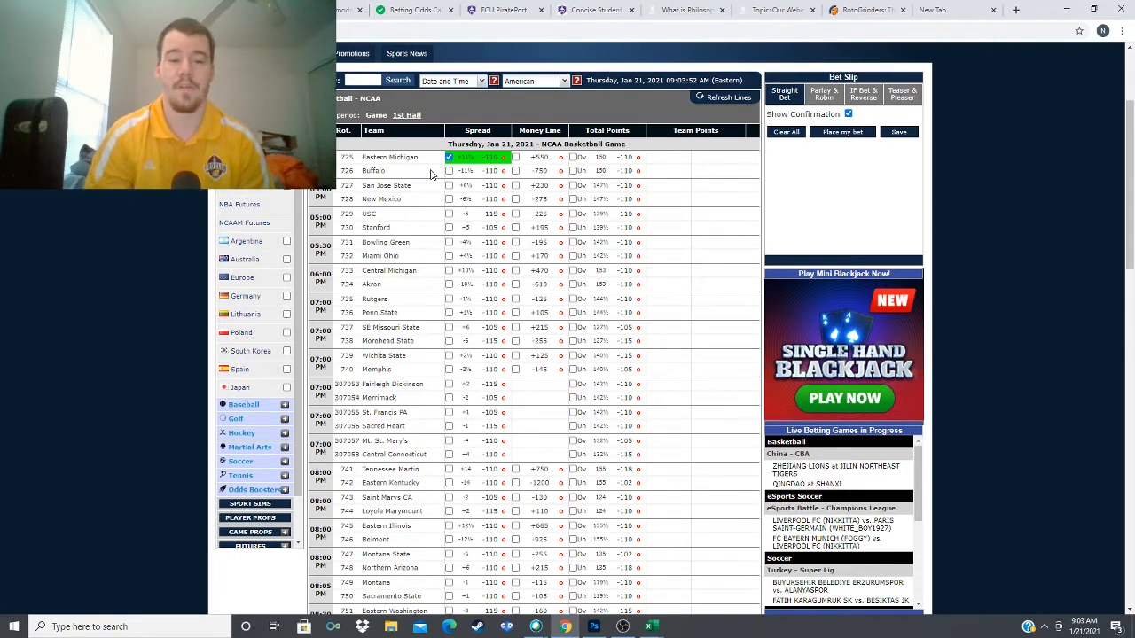
pyautogui.scroll(-3)
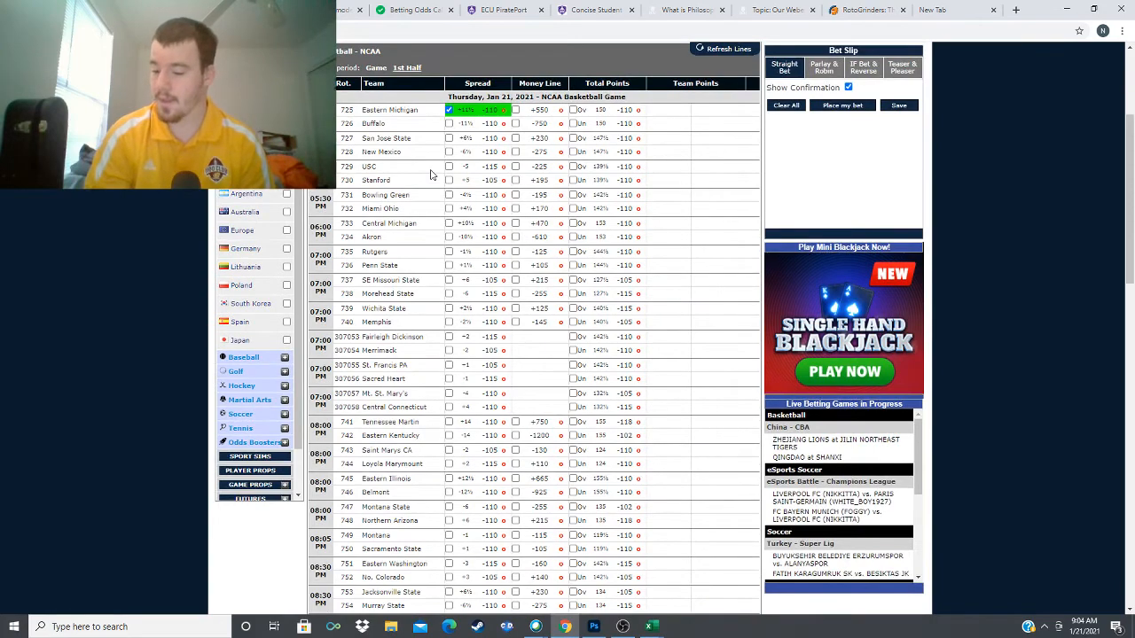
pyautogui.scroll(-3)
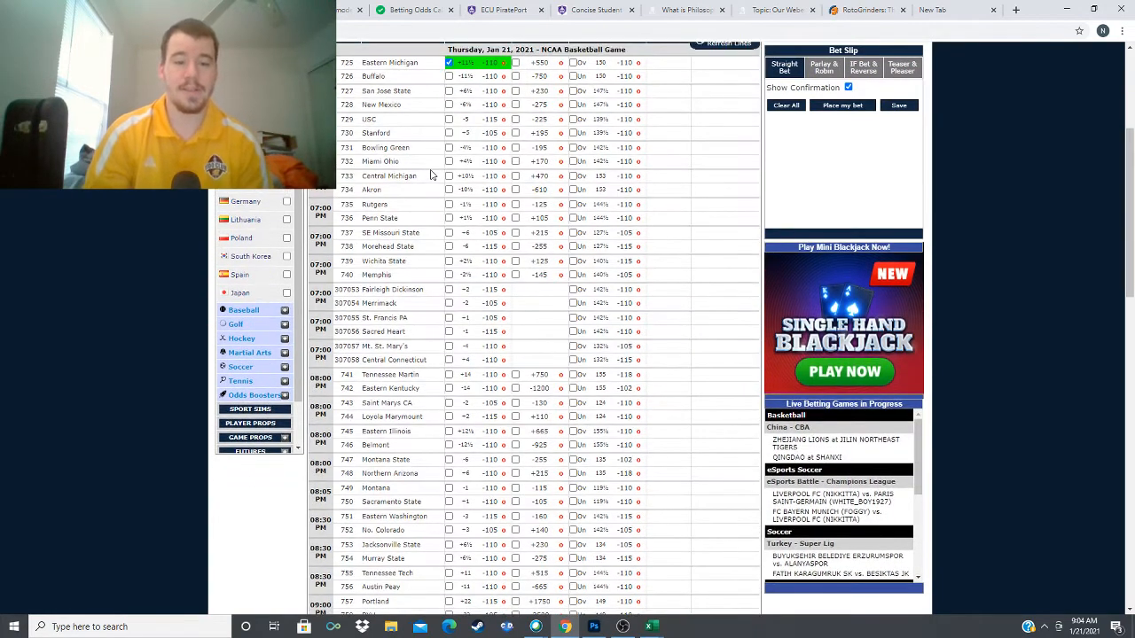
pyautogui.moveTo(414, 205)
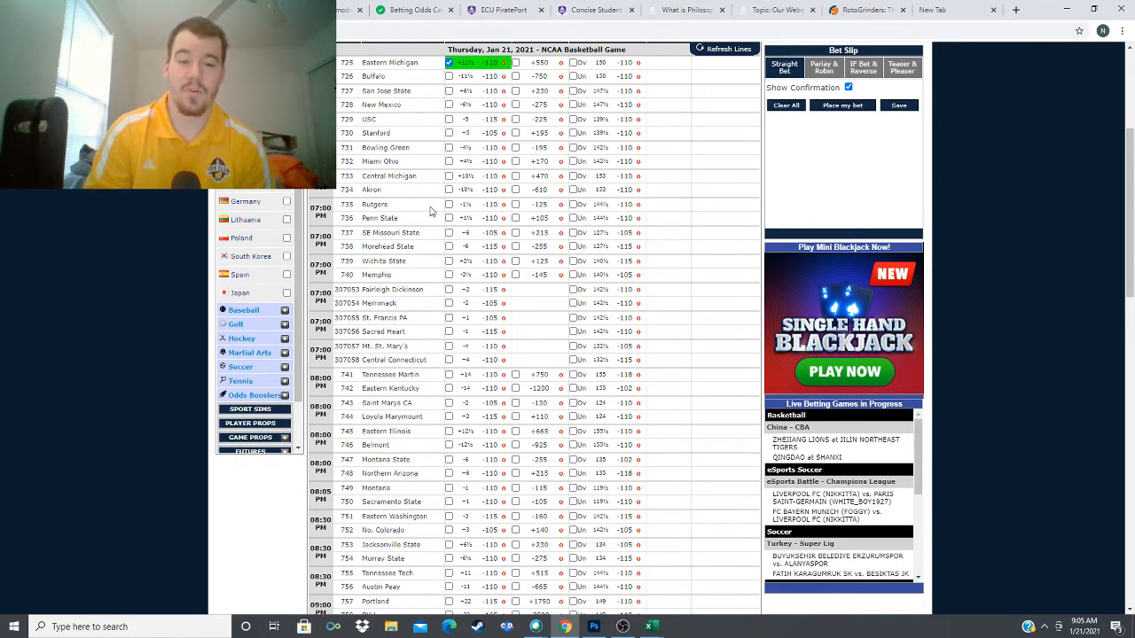
# Step: Check Rutgers (735) on the spread, then move down to the later NCAA games
pyautogui.click(464, 204)
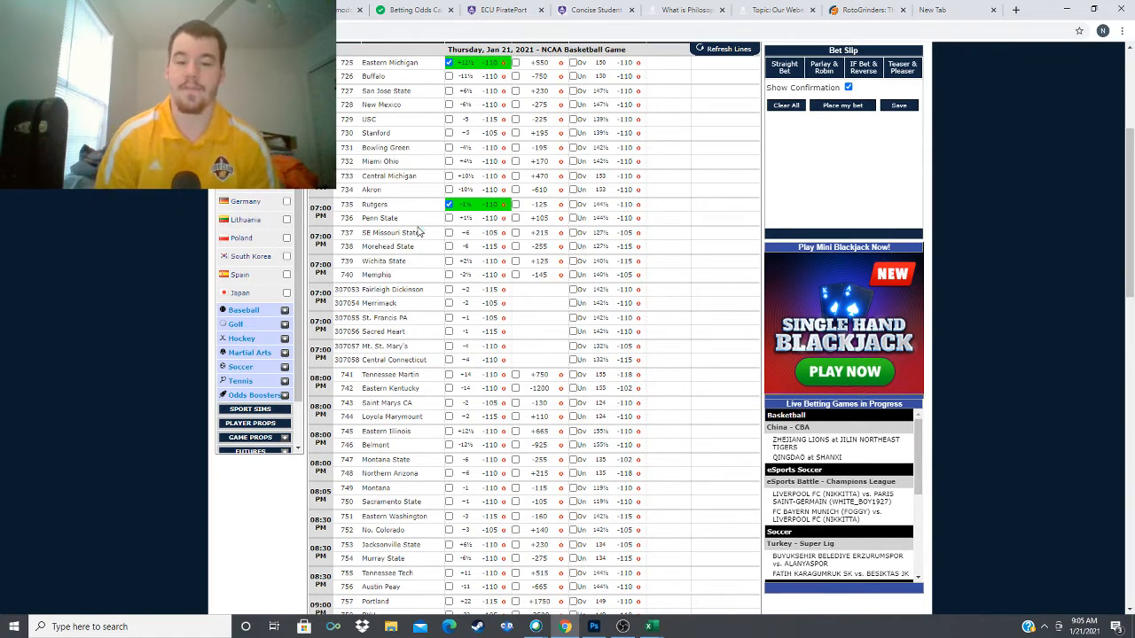
pyautogui.scroll(-3)
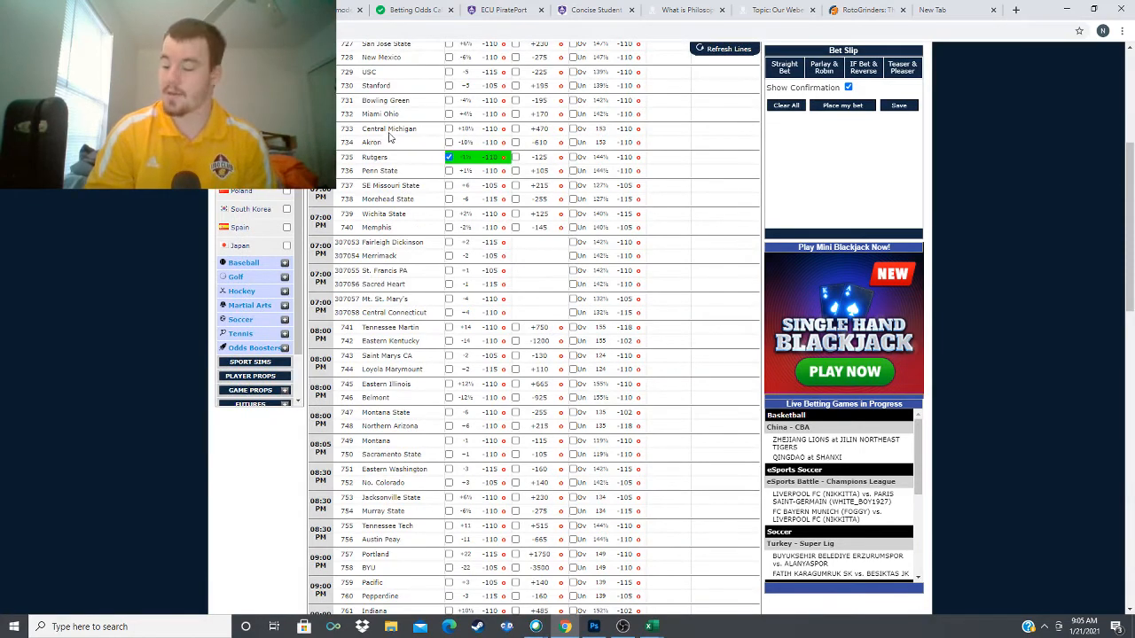
pyautogui.scroll(-3)
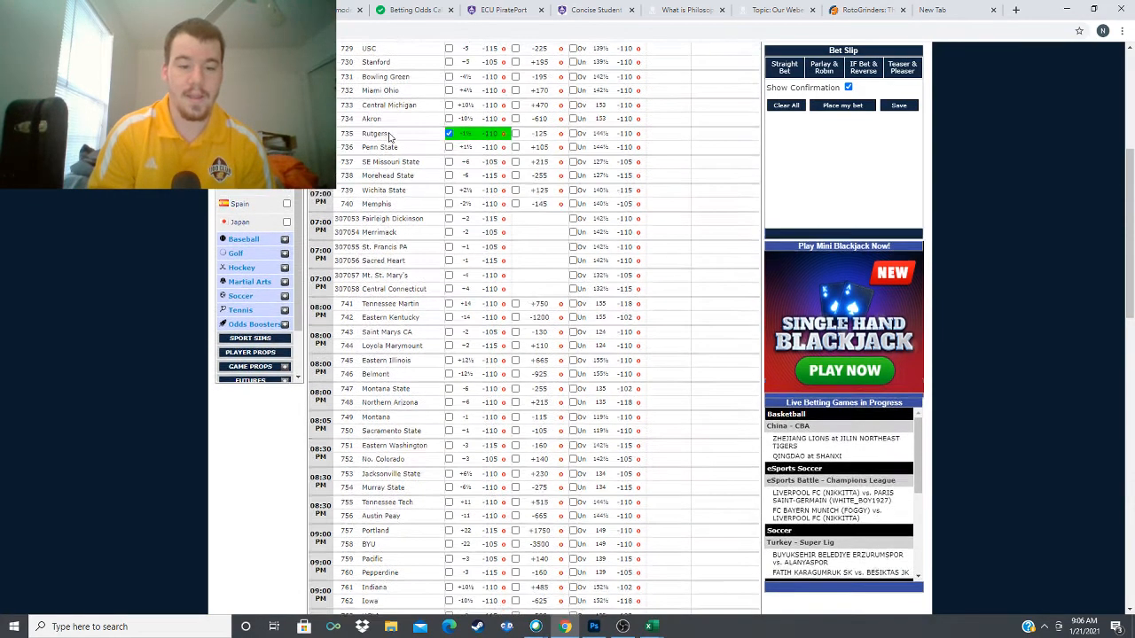
pyautogui.scroll(-3)
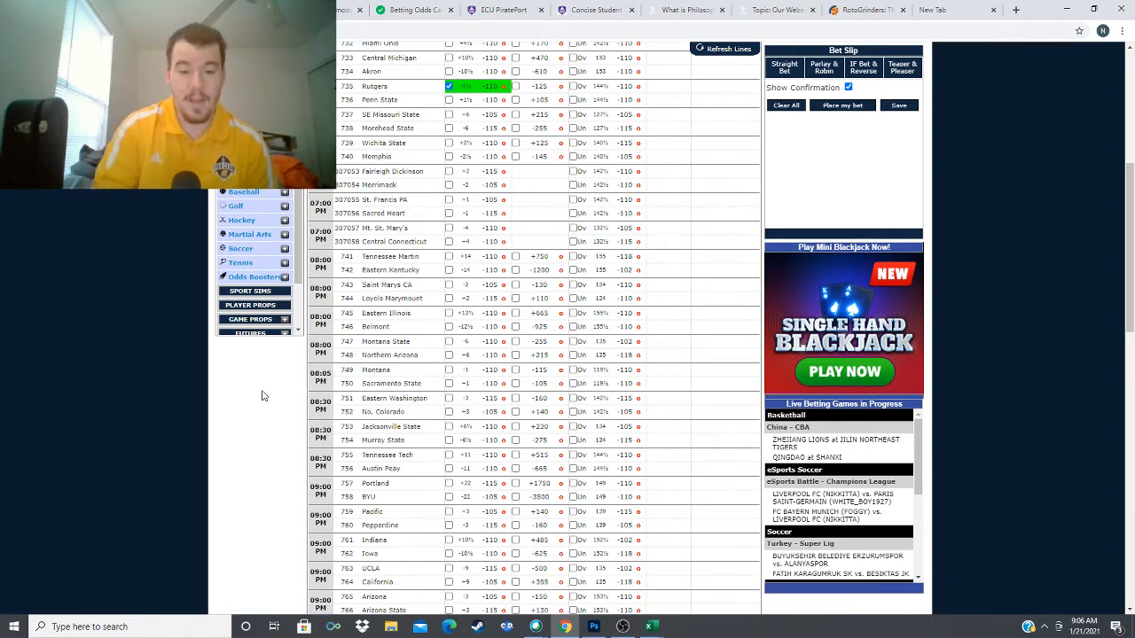
# Step: Check Belmont (746) on the spread as the third NCAA basketball pick
pyautogui.click(478, 326)
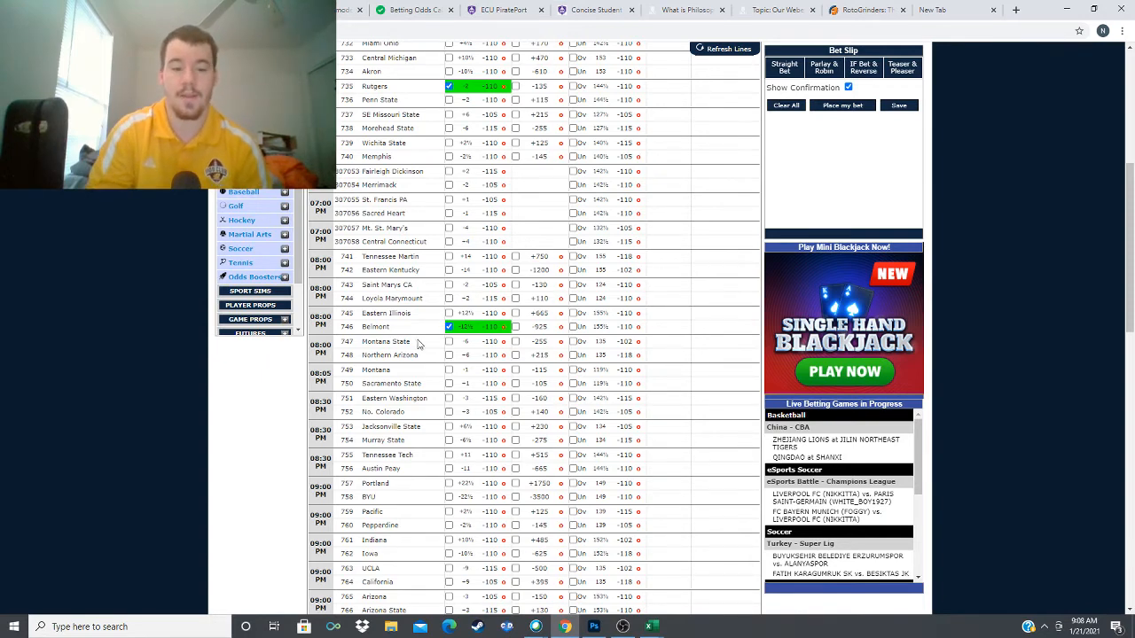
# Step: Check Montana State (747) on the spread alongside Rutgers and Belmont
pyautogui.click(448, 341)
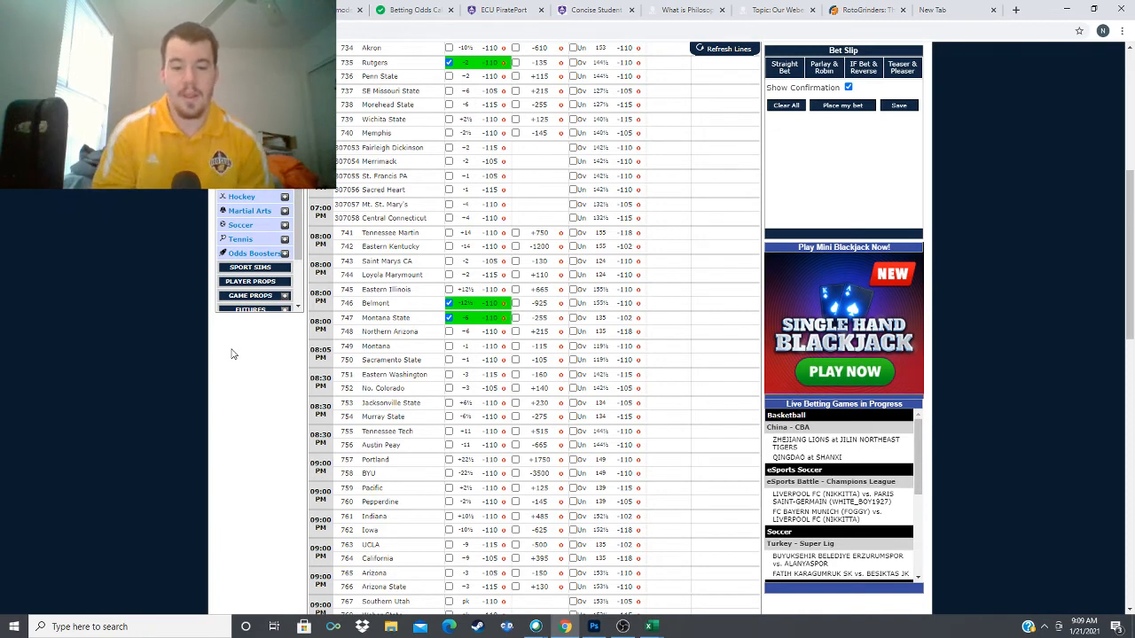
pyautogui.click(515, 346)
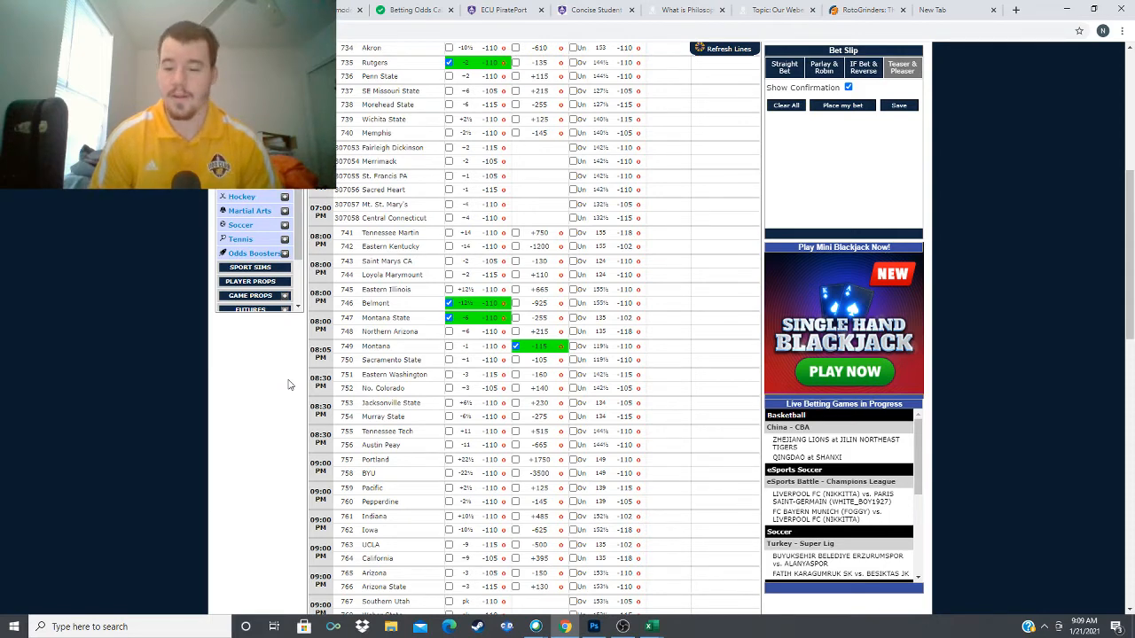
pyautogui.scroll(-3)
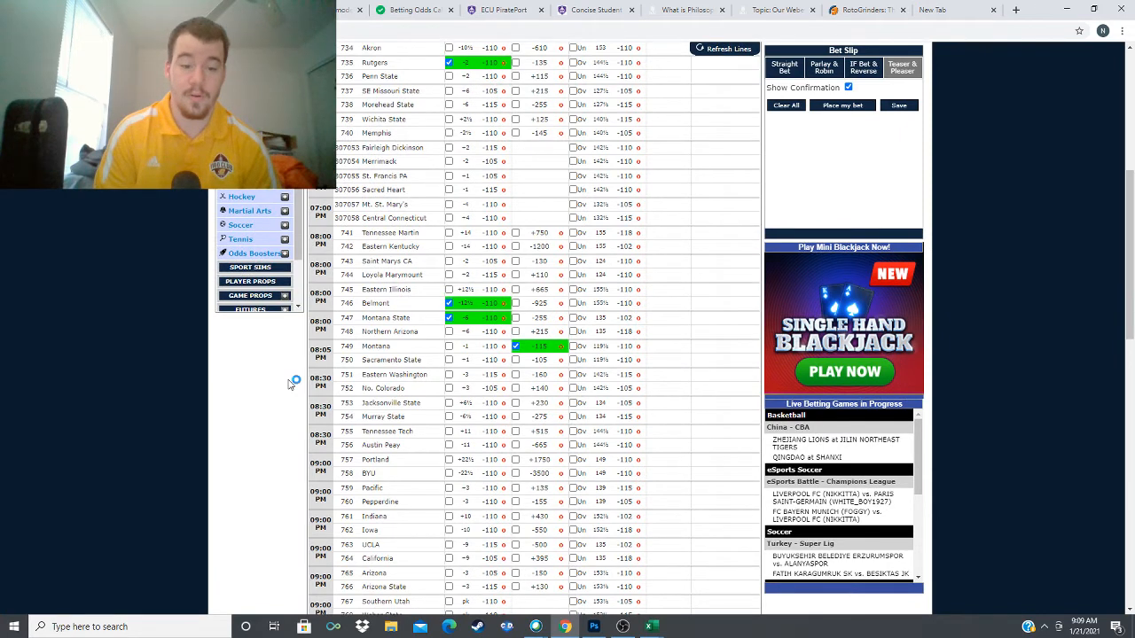
pyautogui.scroll(-3)
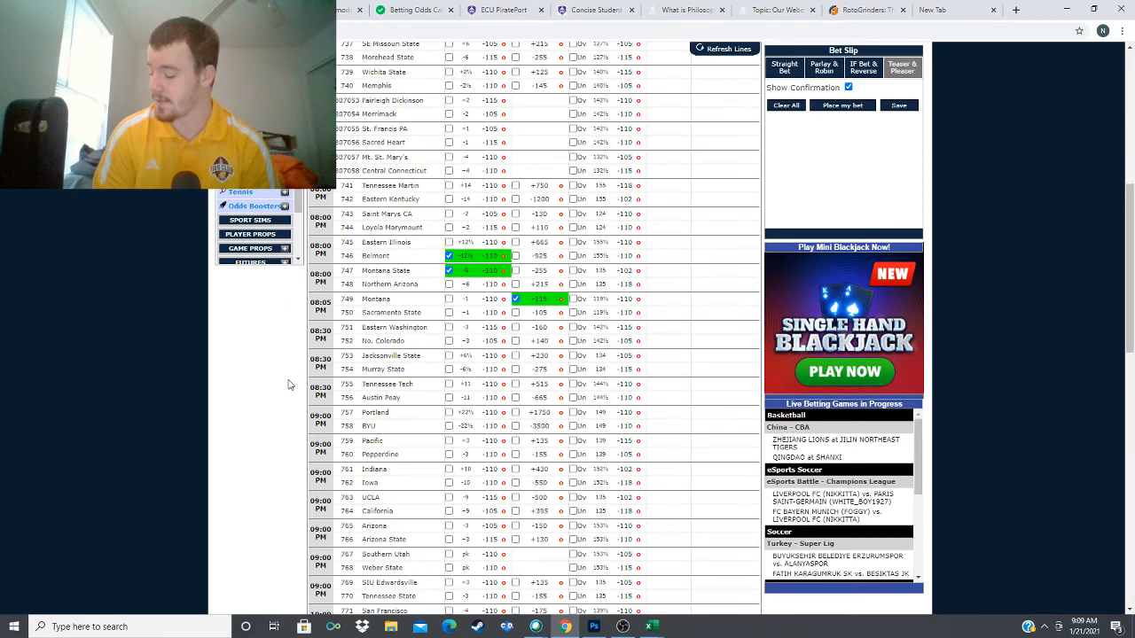
# Step: Check Pacific (759) in the Spread column of the NCAA basketball odds
pyautogui.scroll(-3)
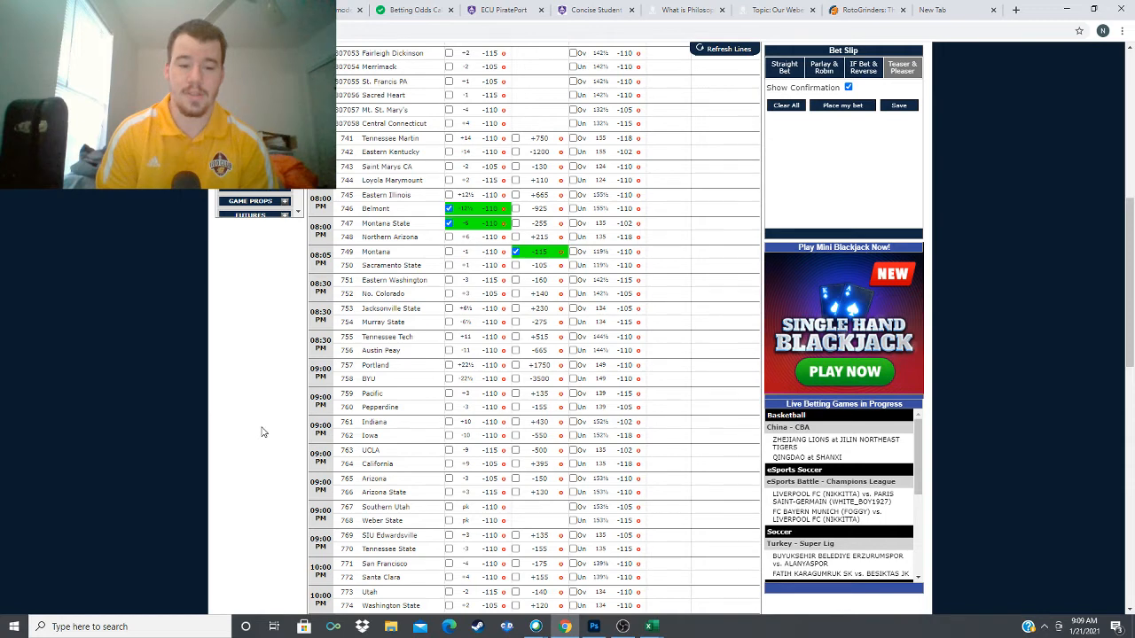
pyautogui.moveTo(286, 426)
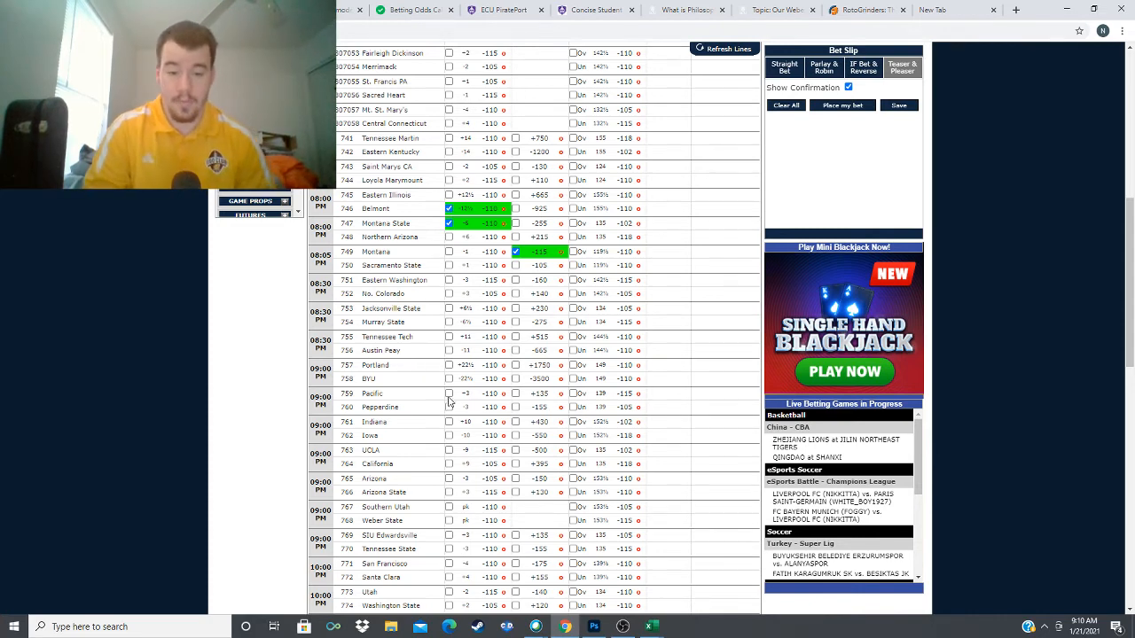
pyautogui.click(448, 394)
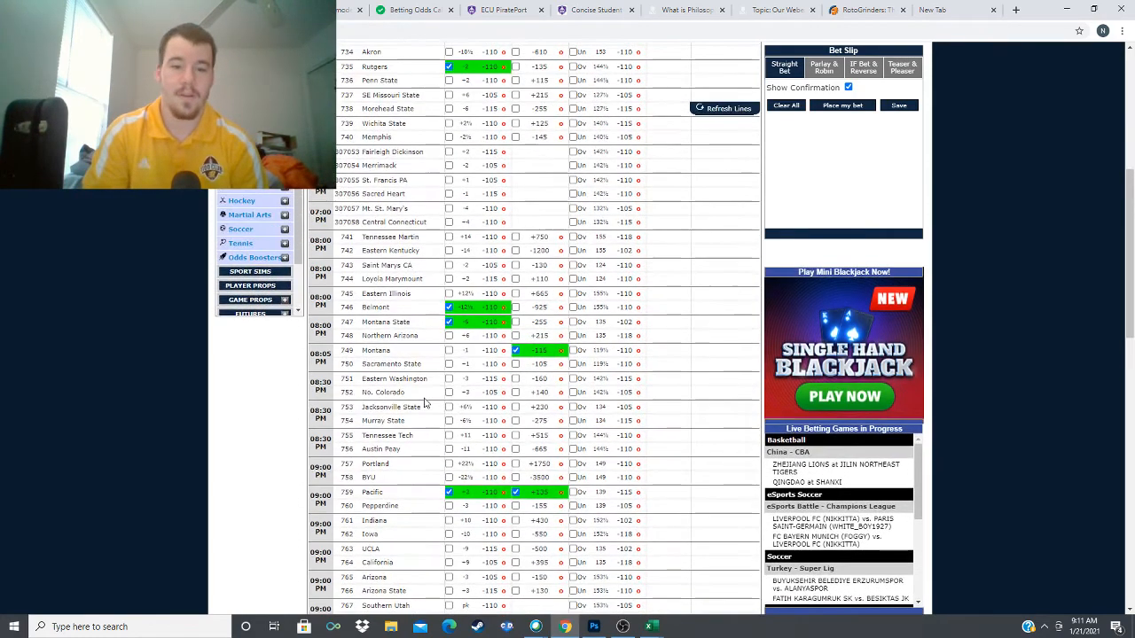
pyautogui.scroll(3)
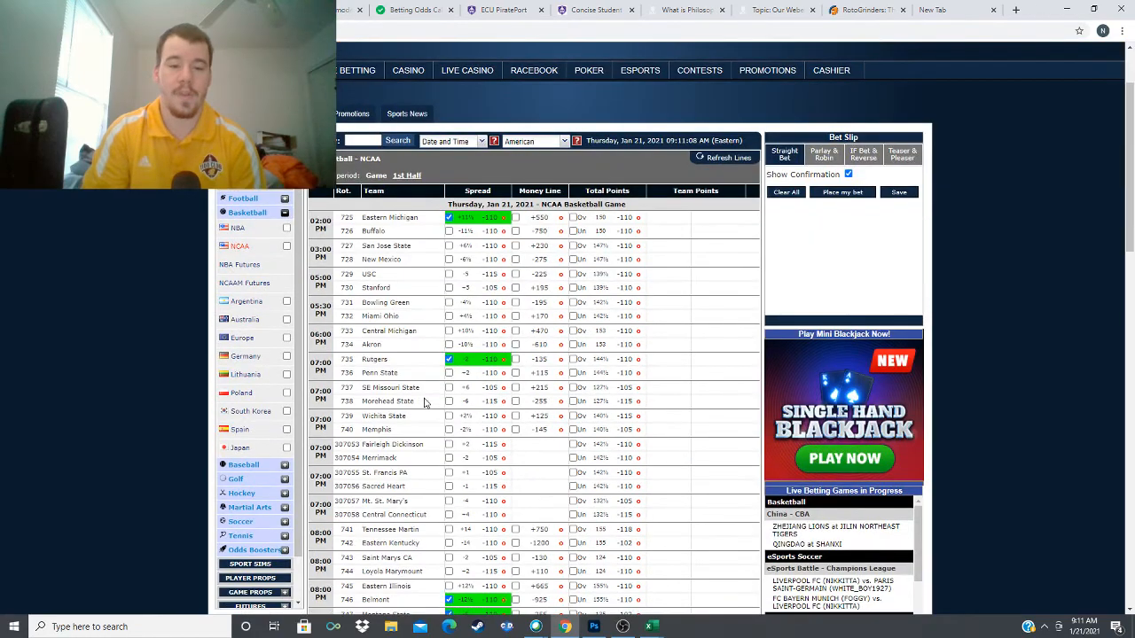
pyautogui.scroll(-3)
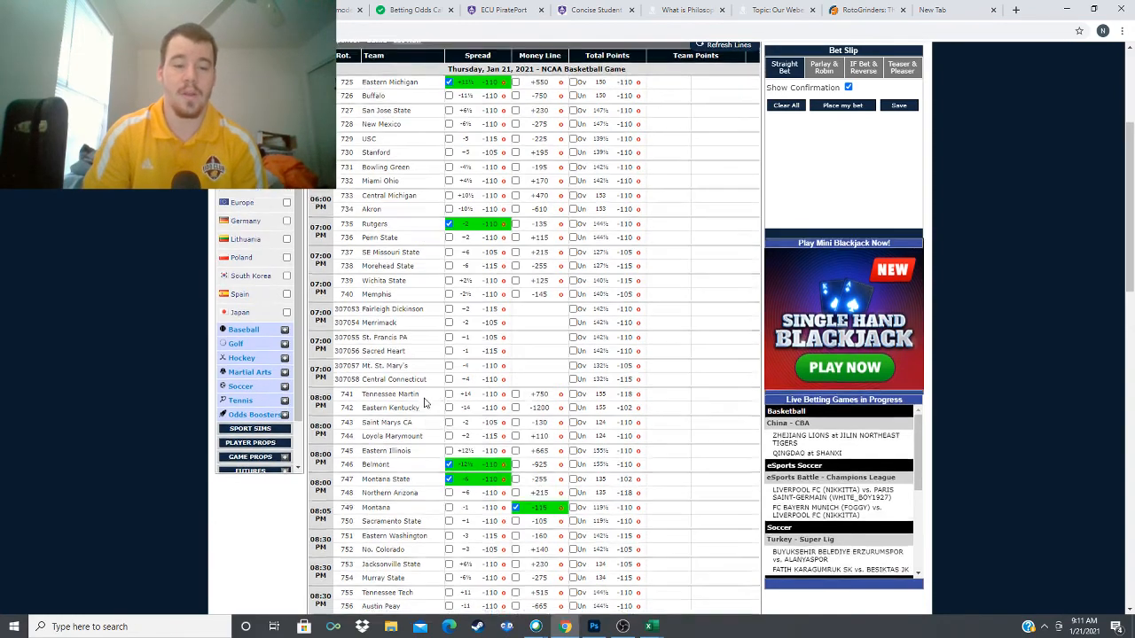
pyautogui.scroll(-3)
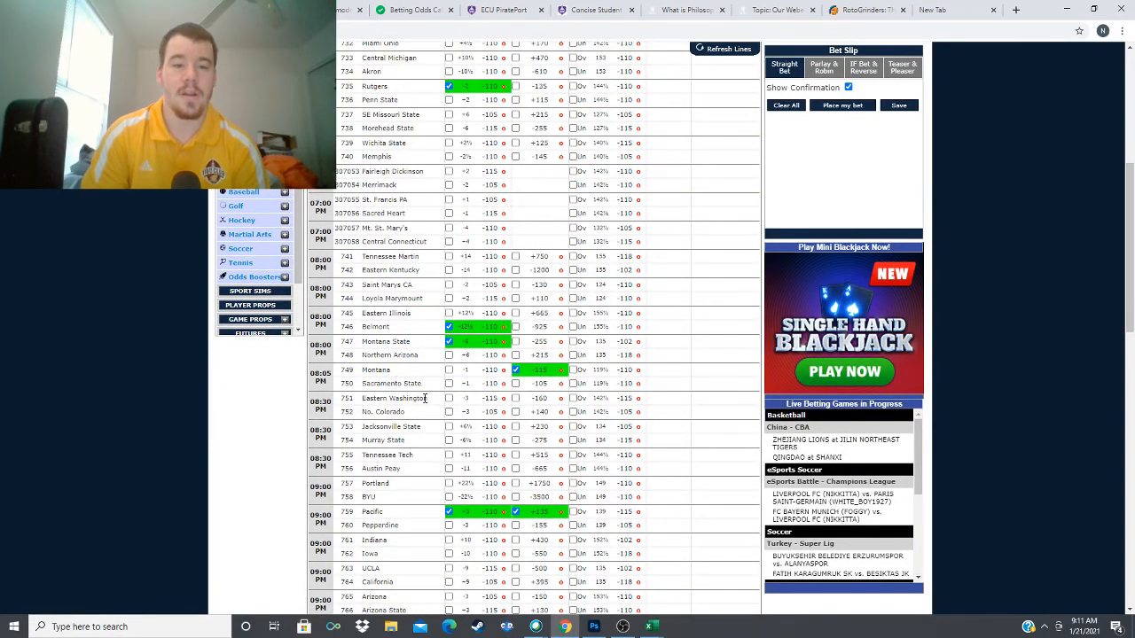
pyautogui.scroll(-3)
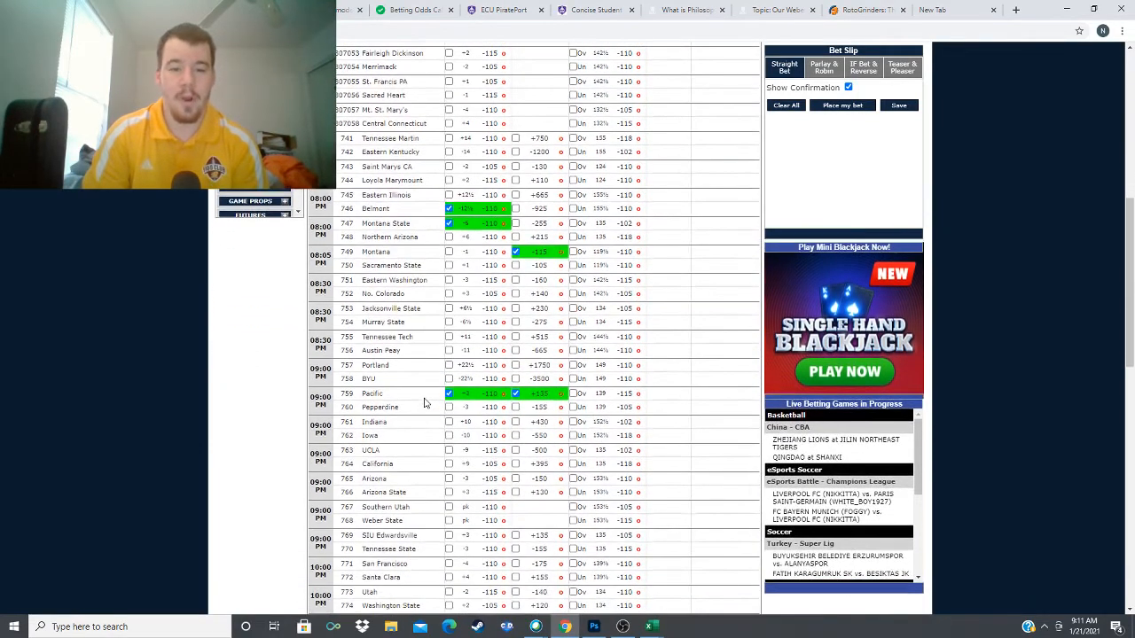